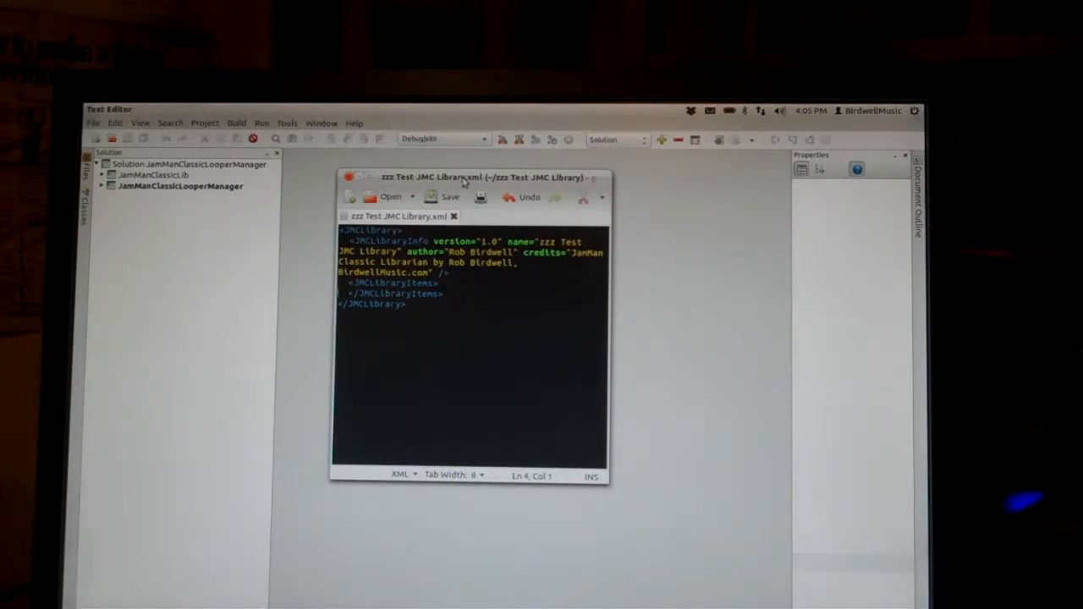
pyautogui.moveTo(247, 358)
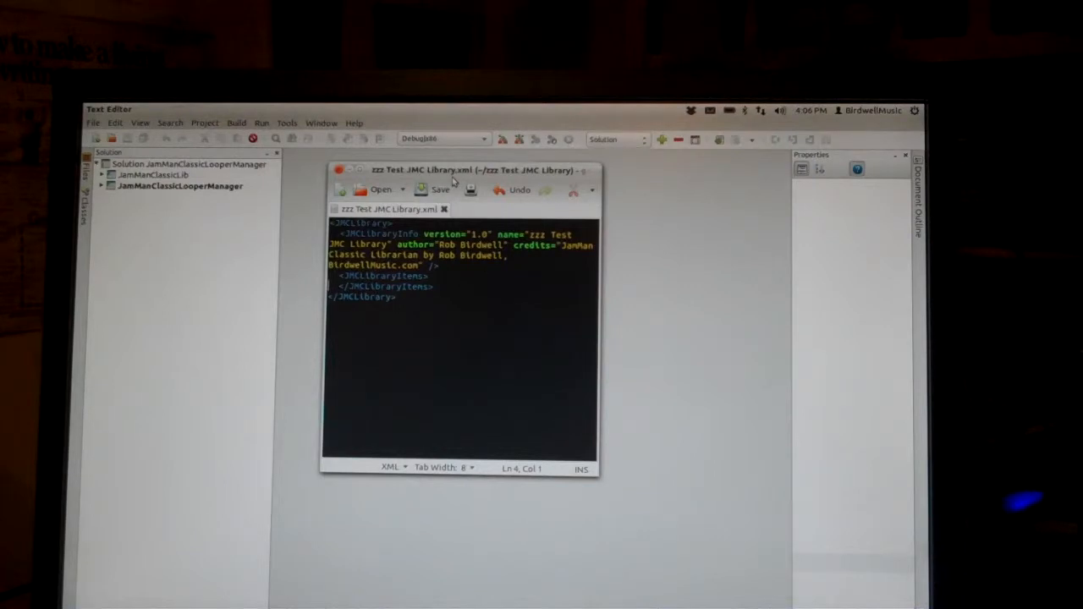
pyautogui.moveTo(220, 199)
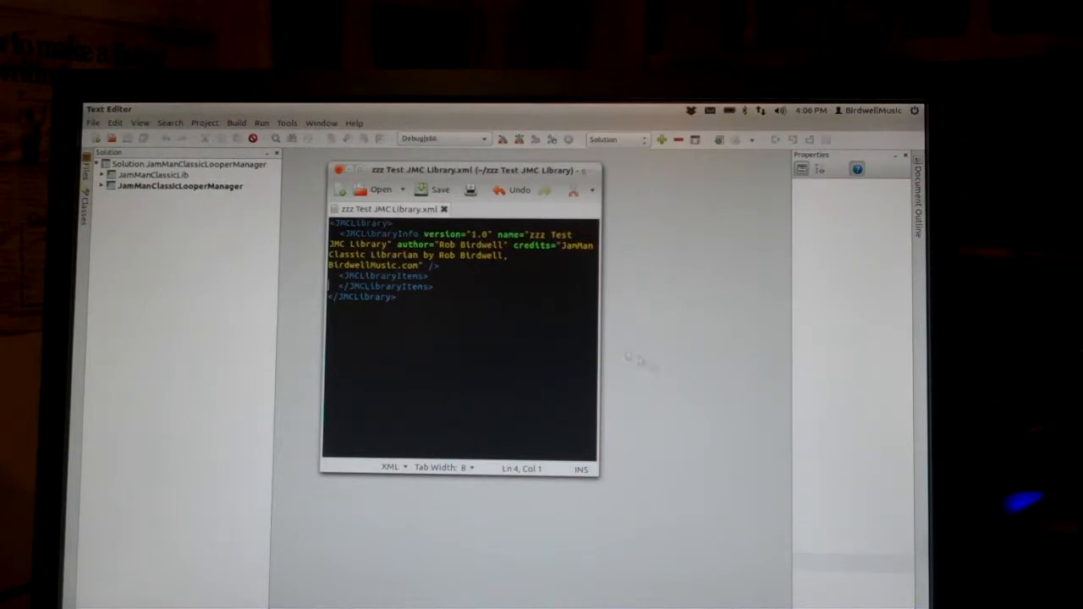
pyautogui.moveTo(685, 380)
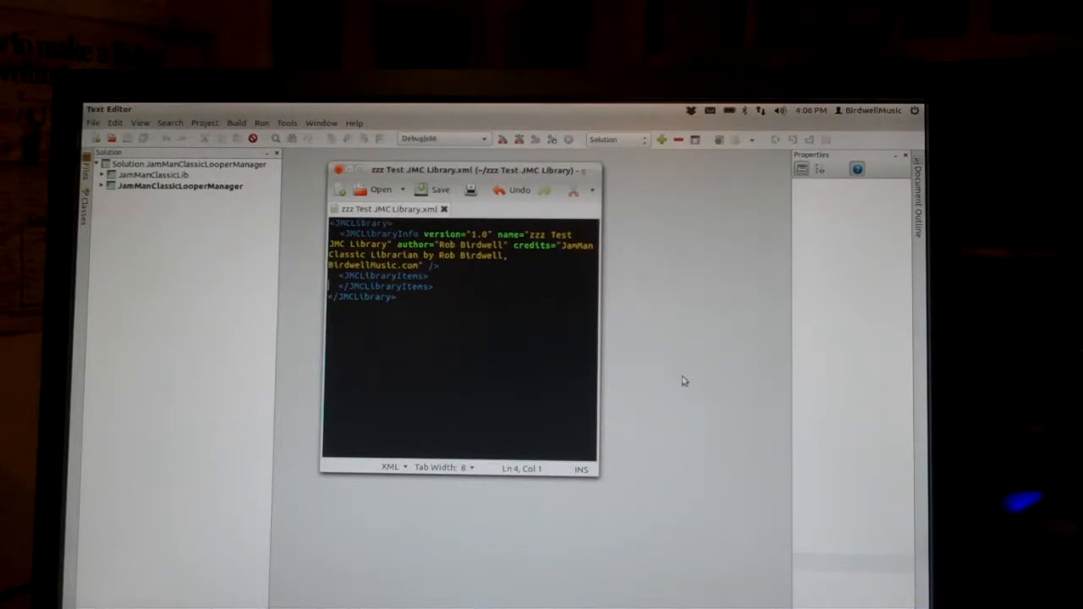
pyautogui.moveTo(446, 593)
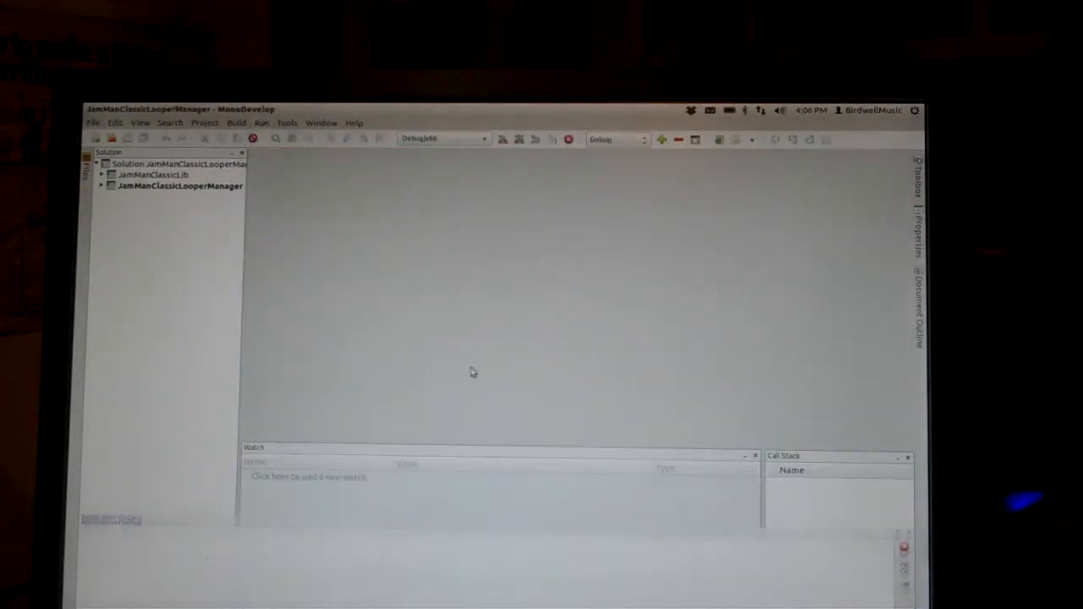
# Launch the manager and view the empty zzz Test JMC Library settings without changes.
pyautogui.click(661, 139)
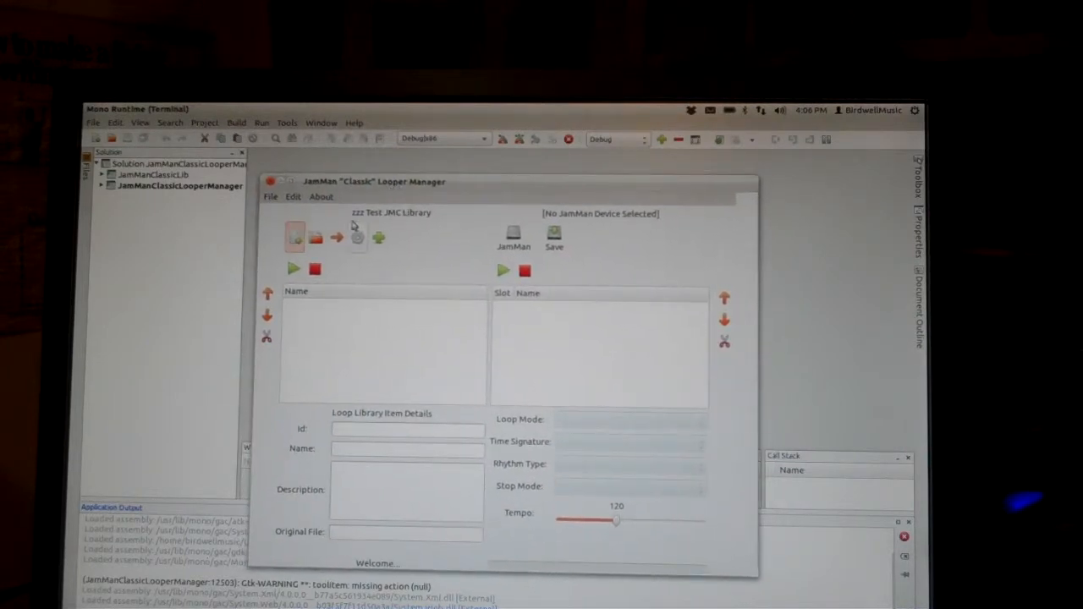
pyautogui.click(293, 196)
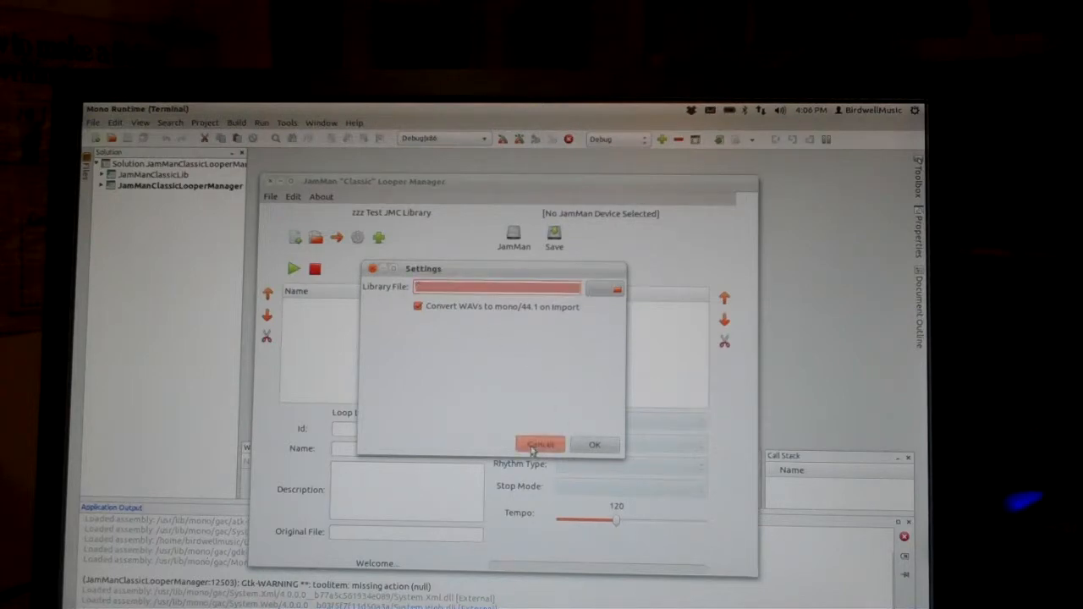
pyautogui.click(540, 444)
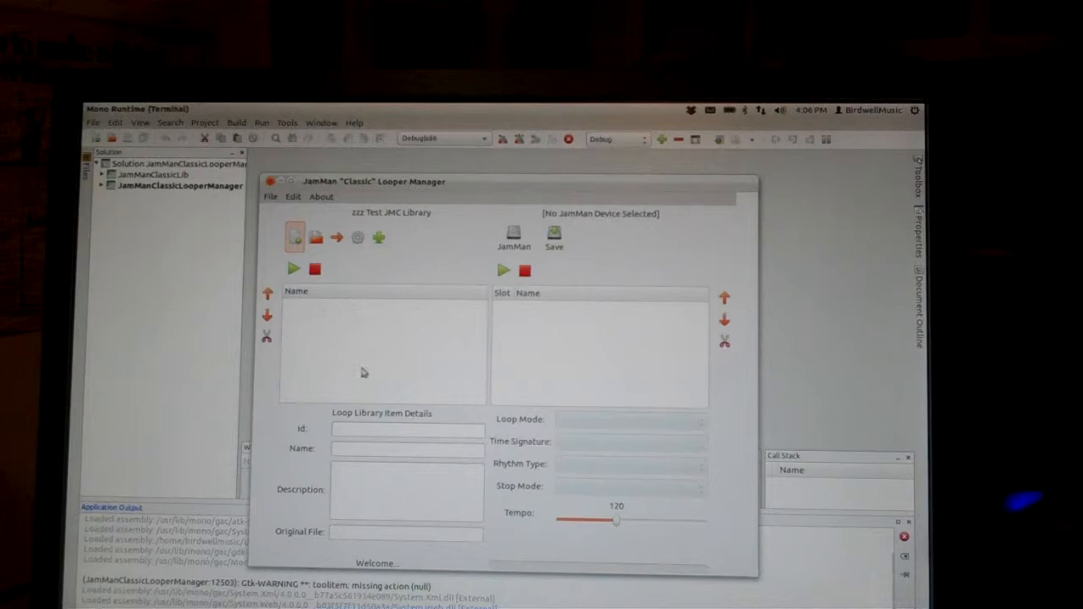
pyautogui.moveTo(553, 338)
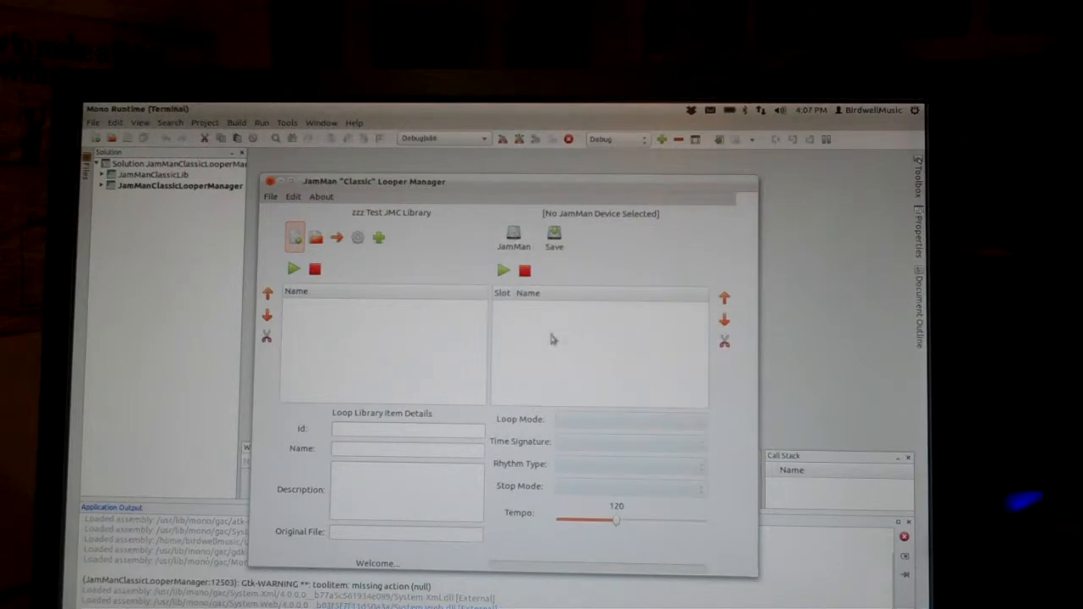
pyautogui.moveTo(354, 384)
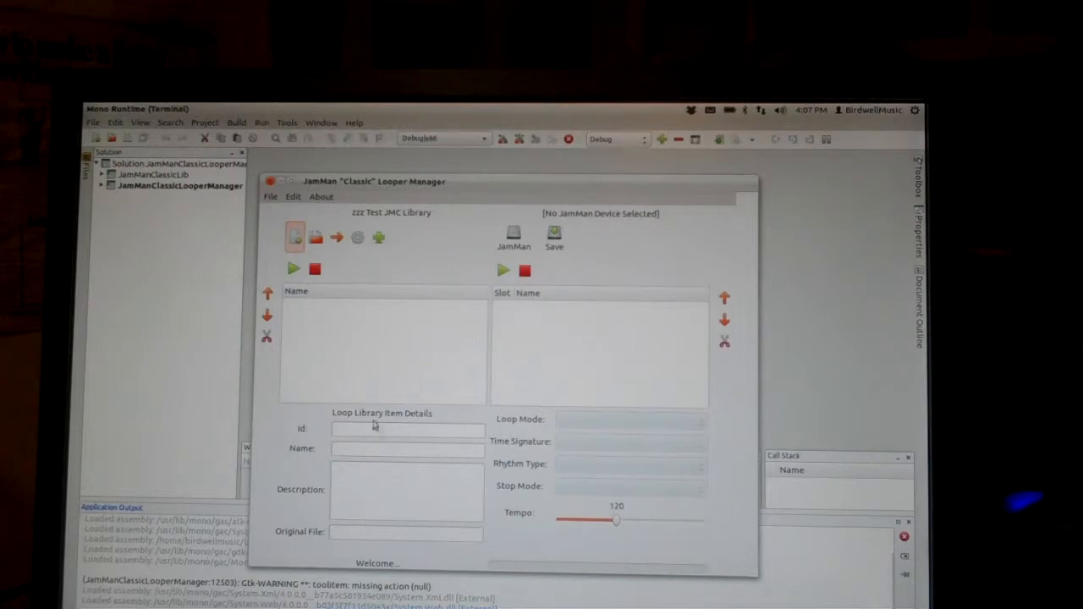
pyautogui.moveTo(602, 422)
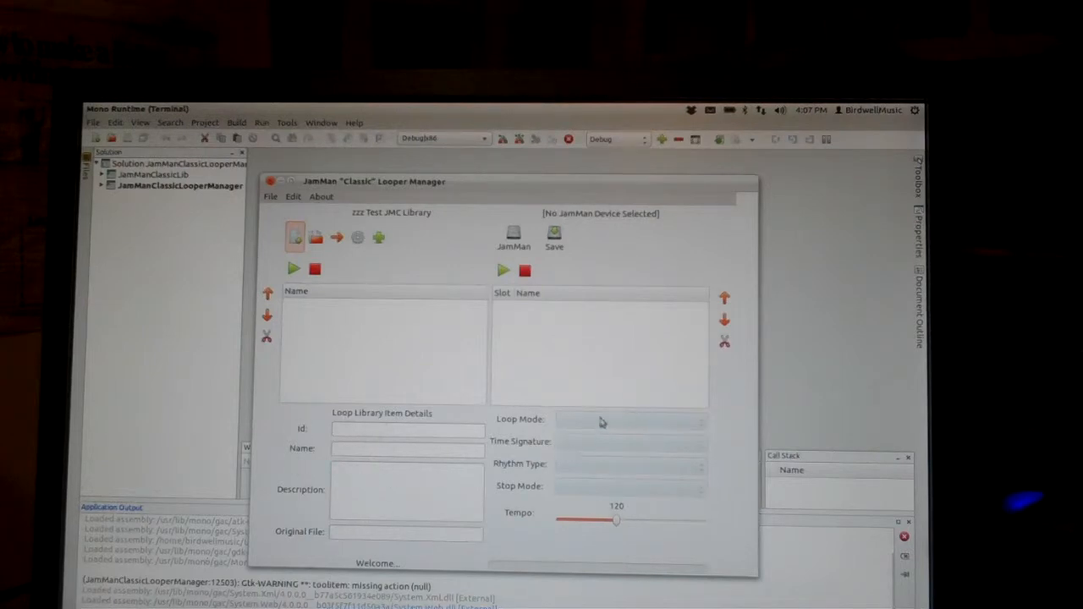
pyautogui.moveTo(669, 453)
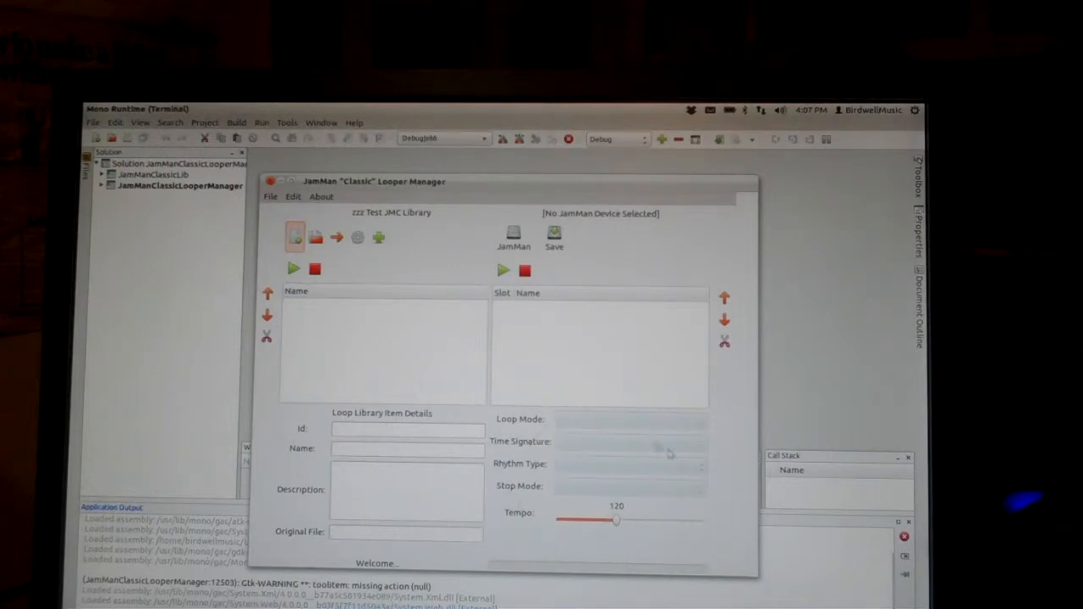
pyautogui.moveTo(648, 467)
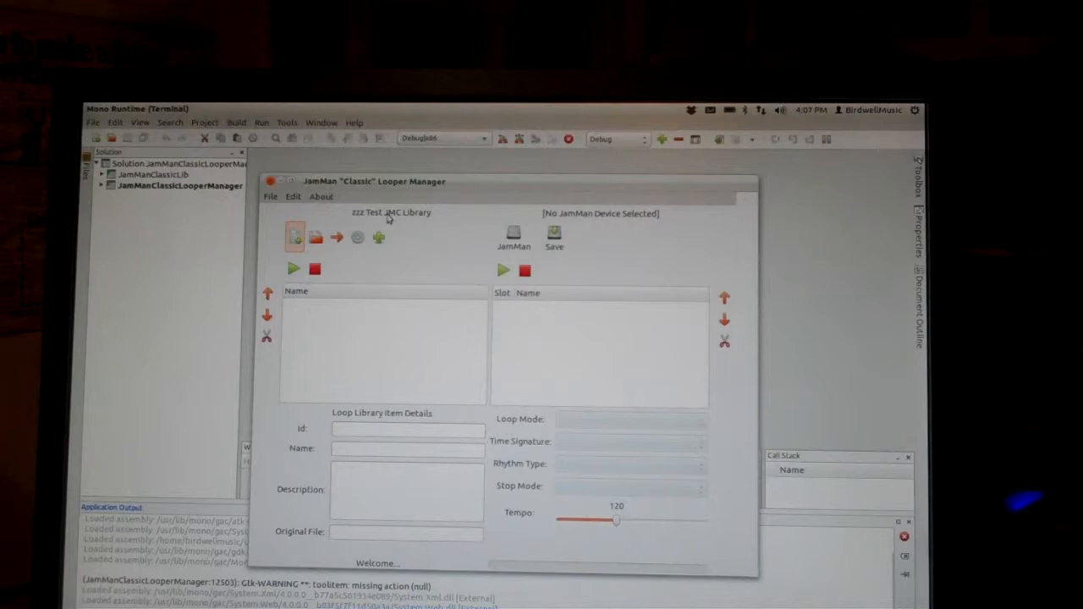
pyautogui.moveTo(414, 254)
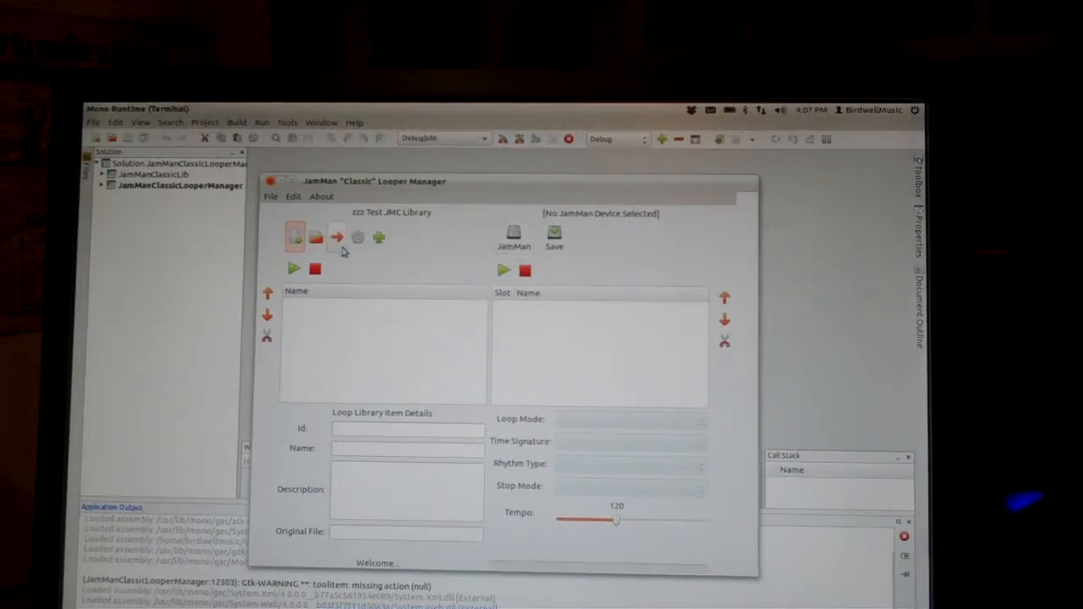
pyautogui.moveTo(514, 235)
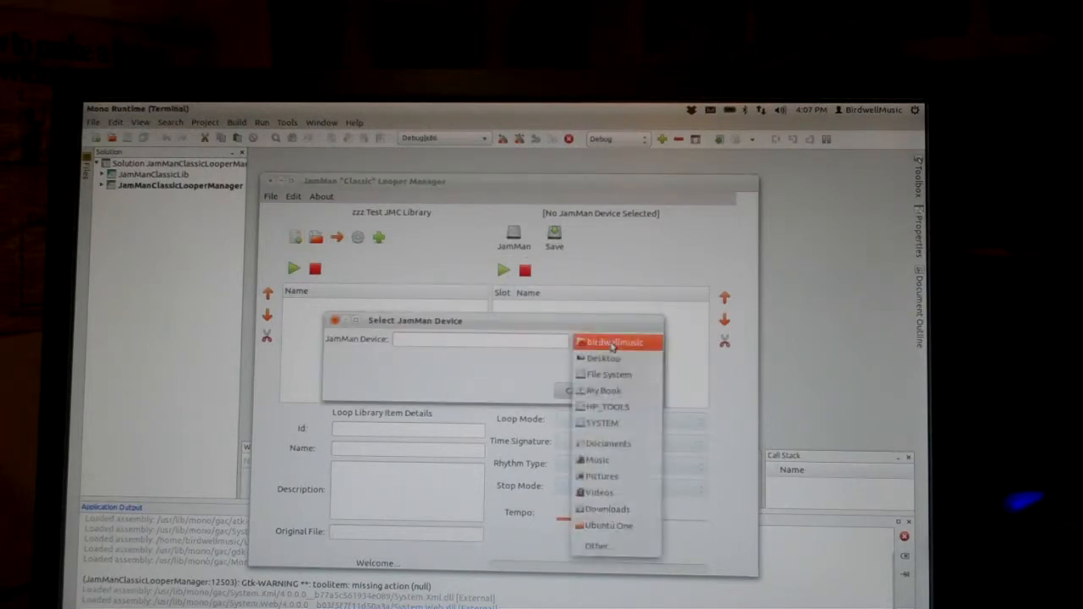
# Select the 'JAMMAN - Rob's Copy' folder as the JamMan device.
pyautogui.click(613, 342)
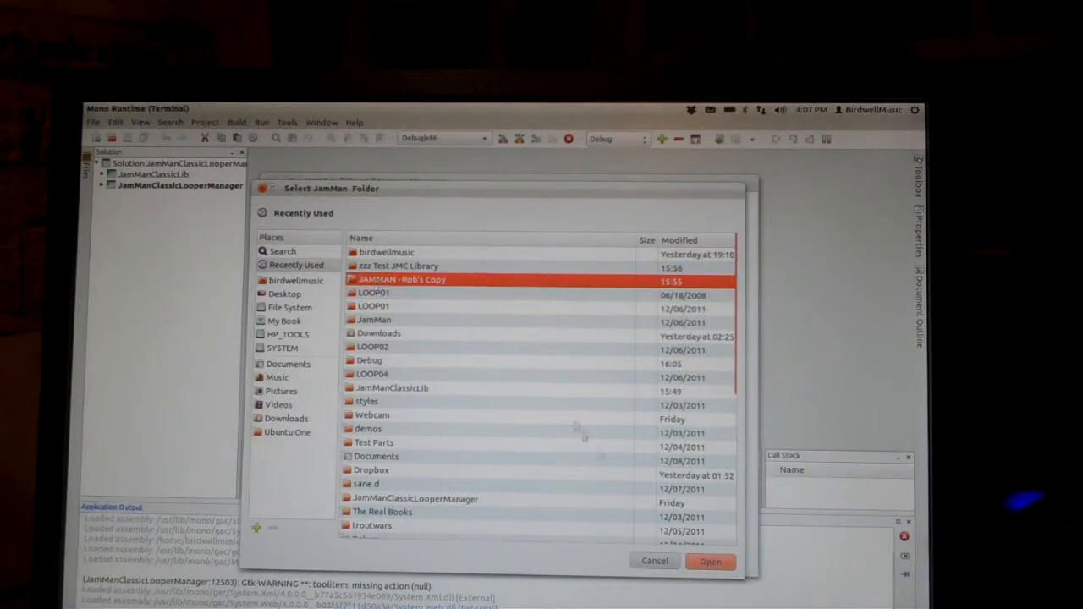
pyautogui.click(710, 561)
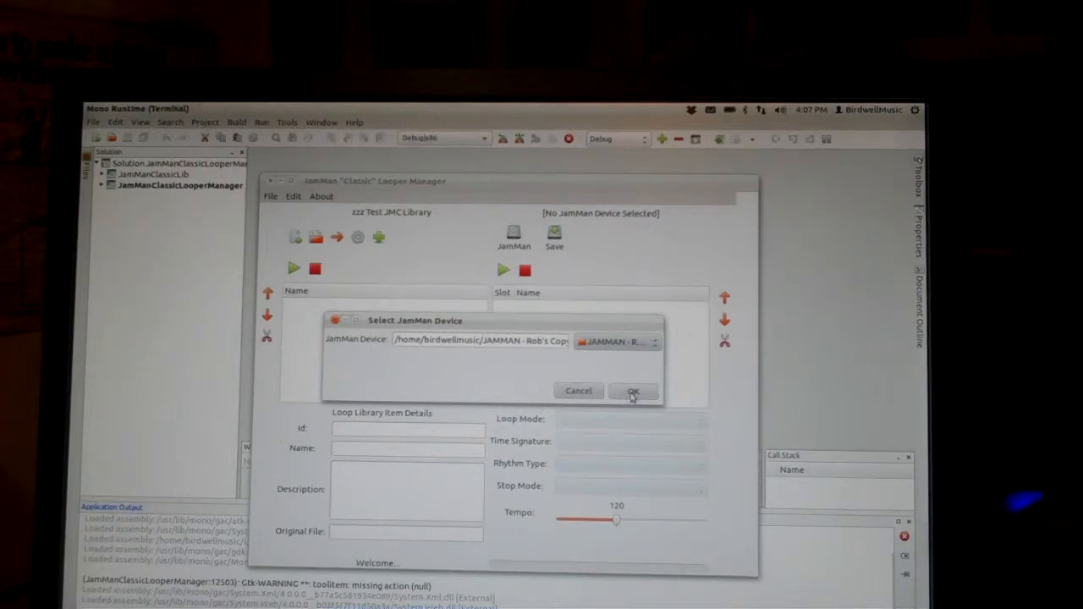
pyautogui.click(633, 391)
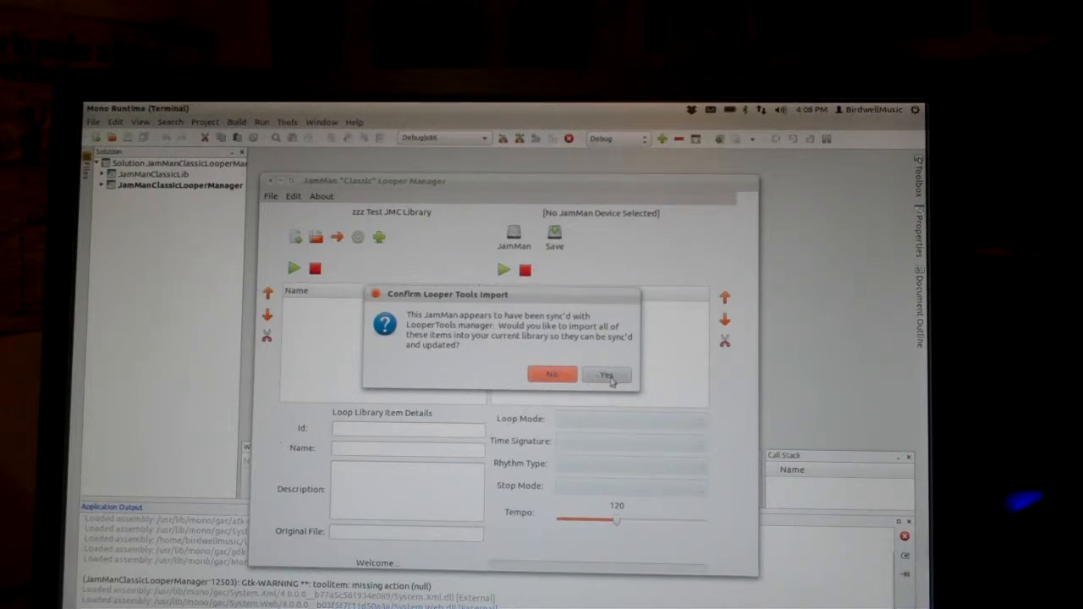
# Accept importing all of Rob's Copy device loops into the library list.
pyautogui.click(606, 375)
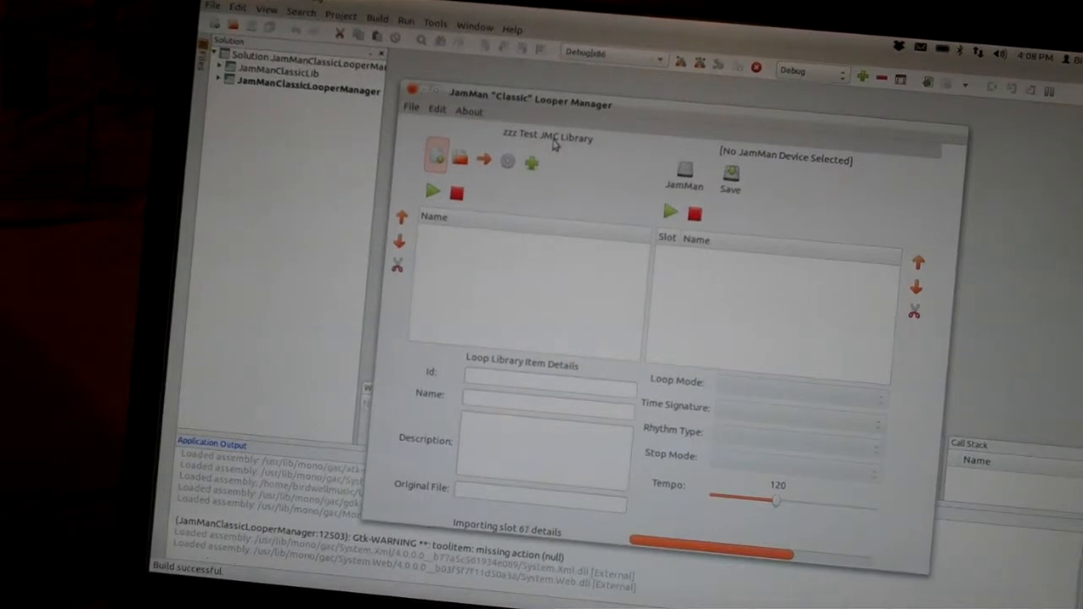
pyautogui.click(506, 161)
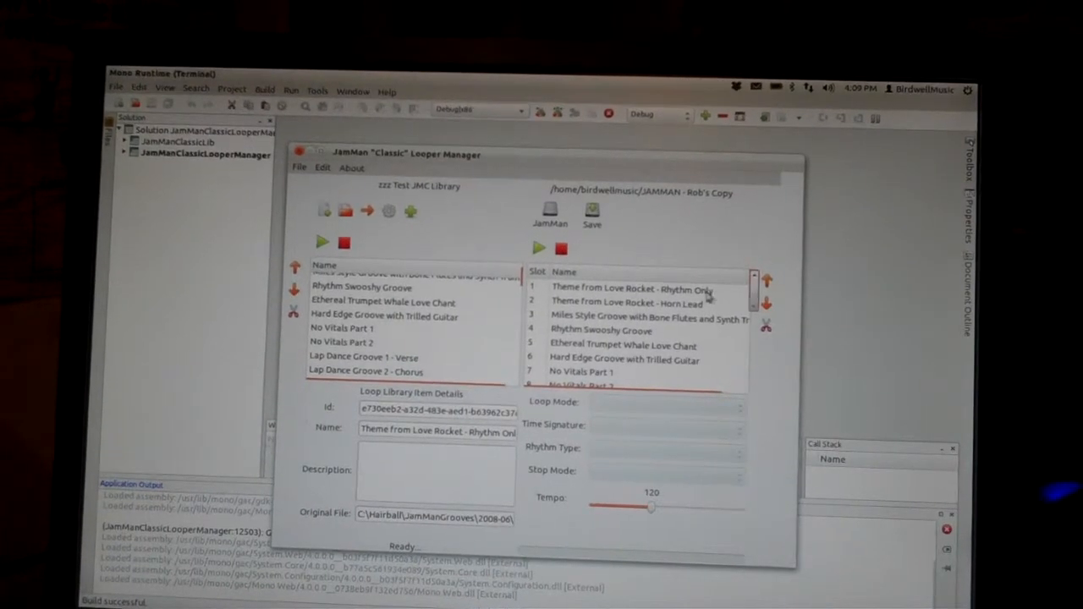
pyautogui.click(633, 290)
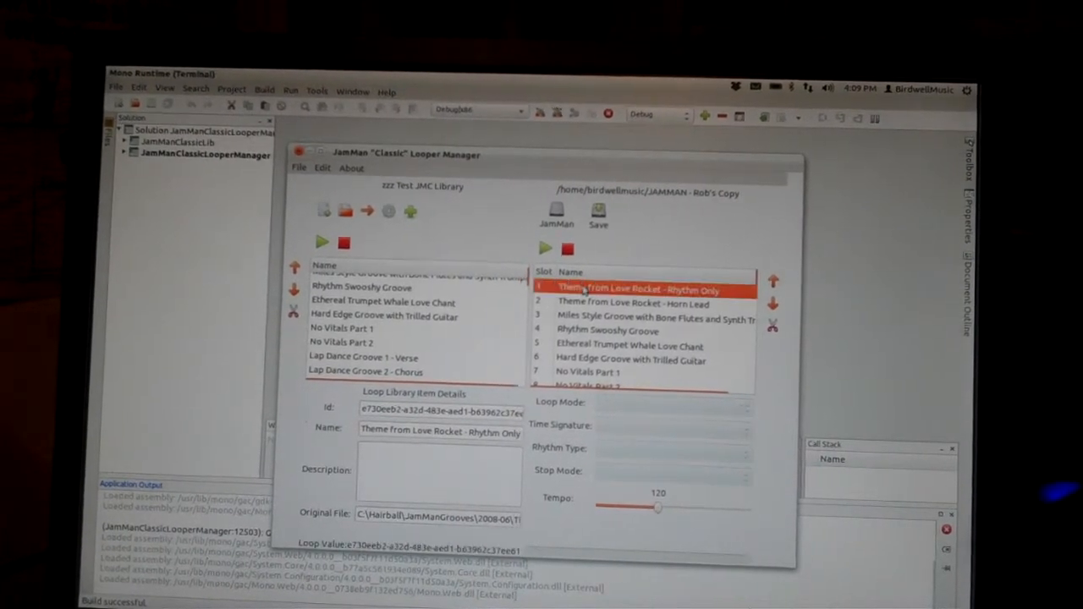
pyautogui.click(652, 320)
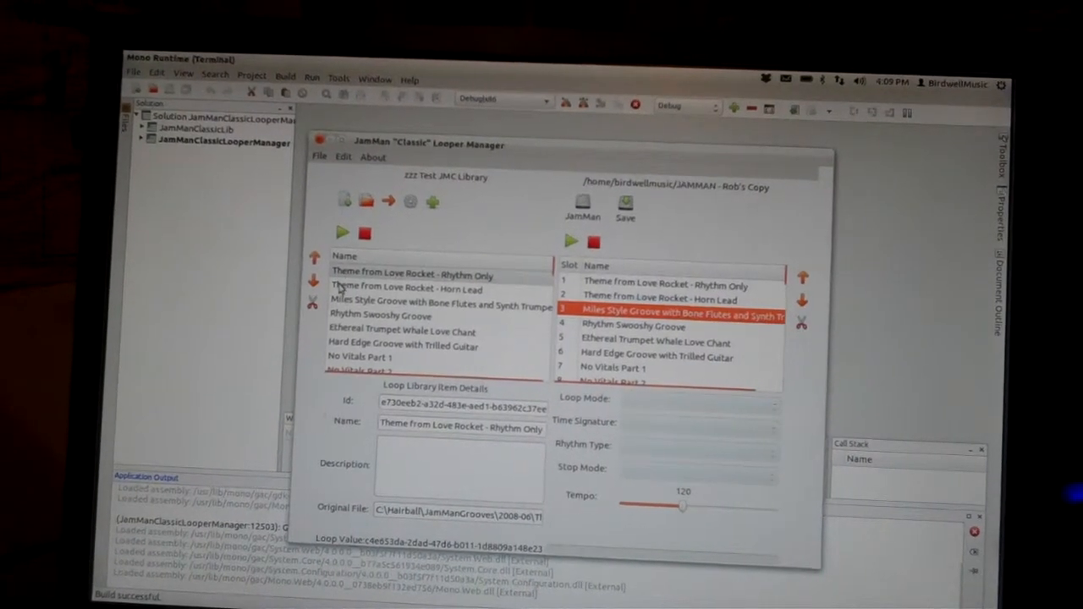
pyautogui.click(314, 280)
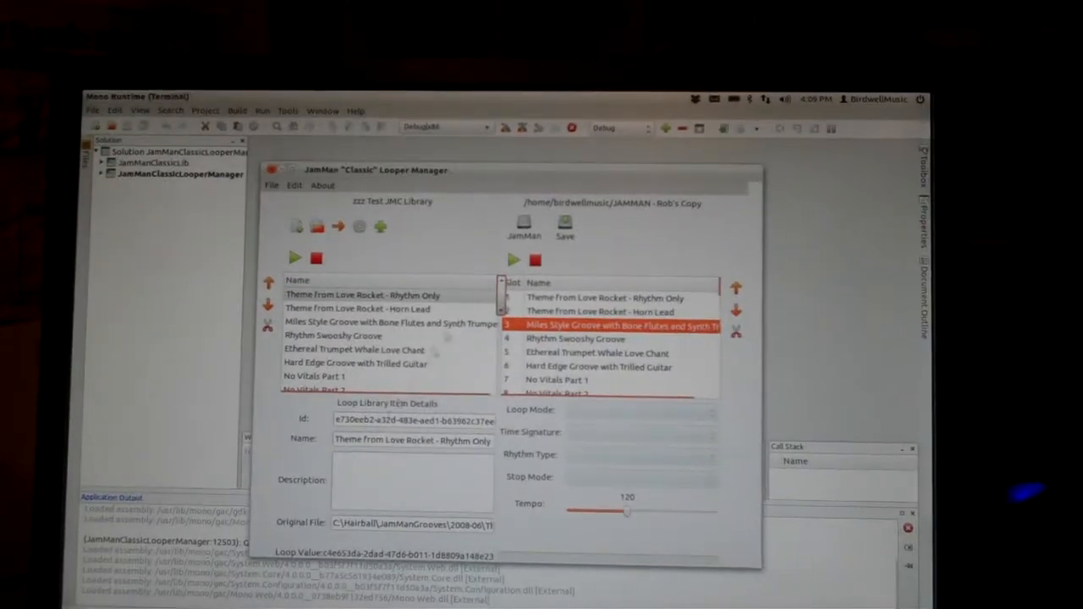
pyautogui.click(354, 350)
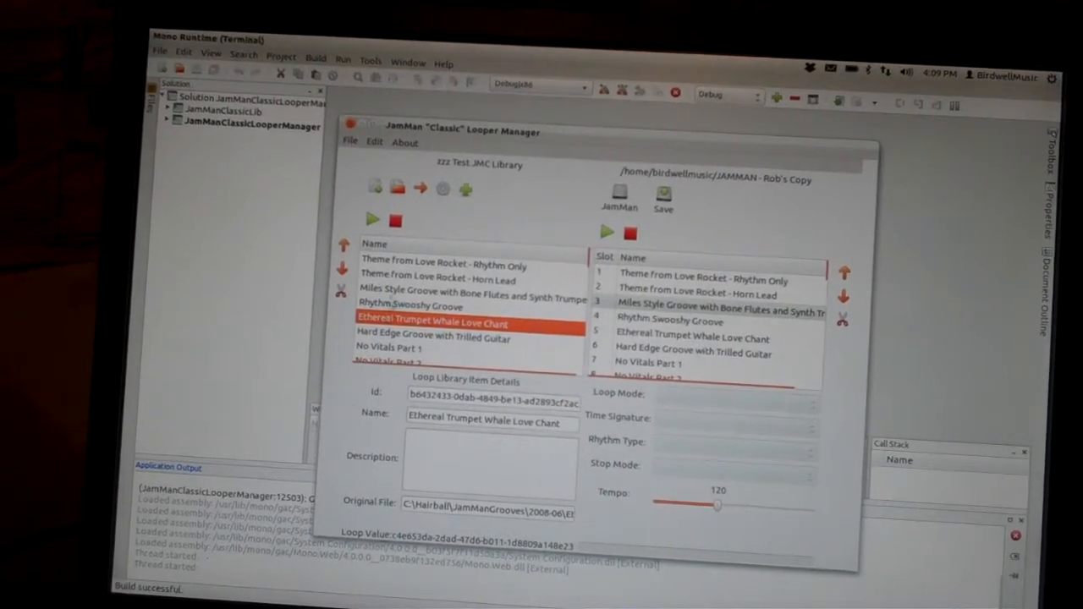
pyautogui.click(465, 281)
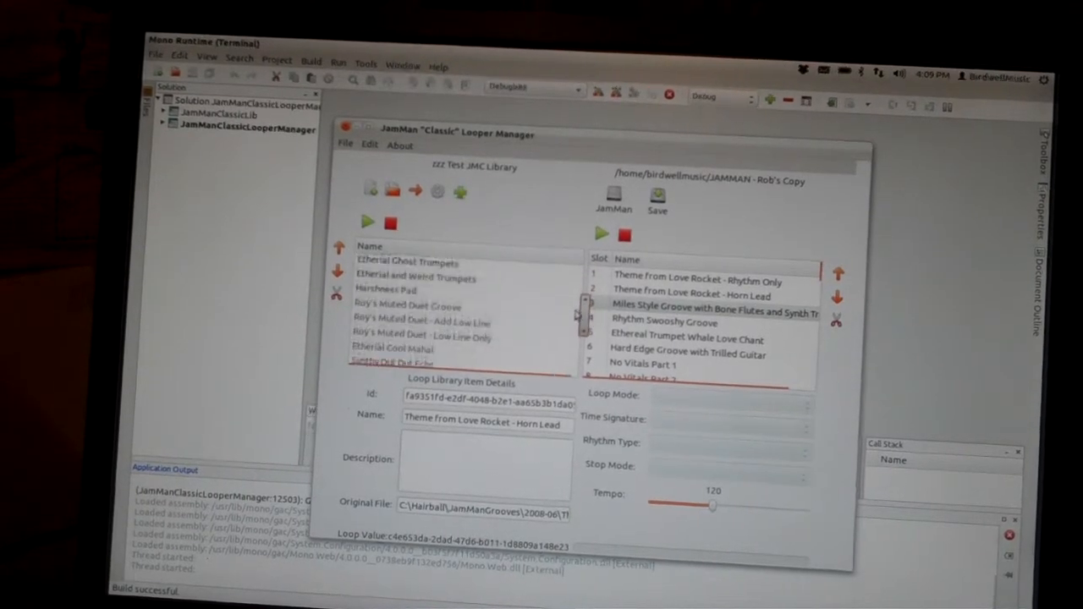
pyautogui.scroll(-3)
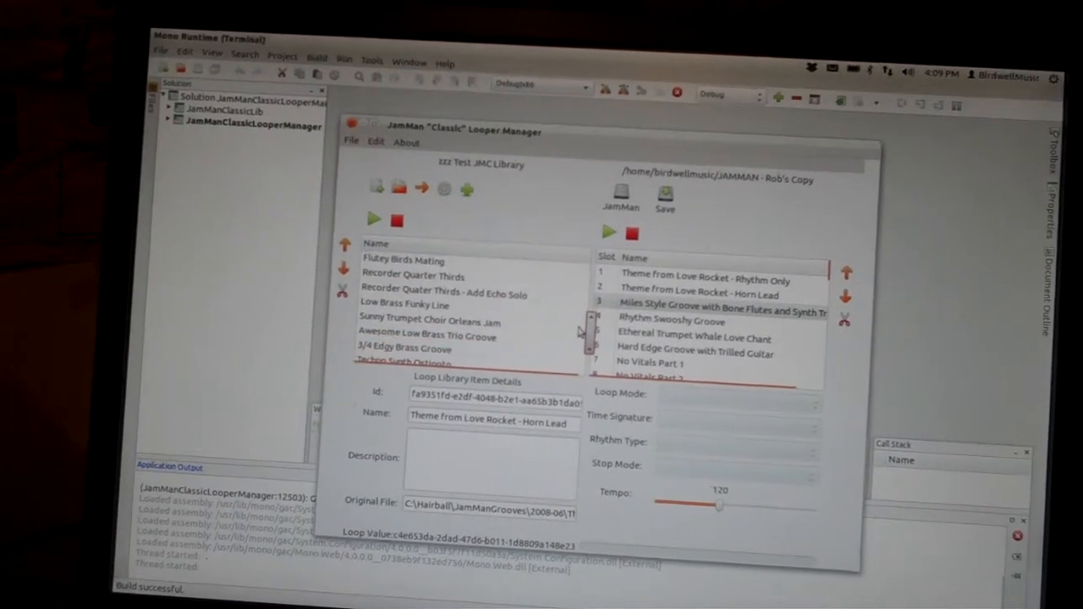
pyautogui.scroll(-3)
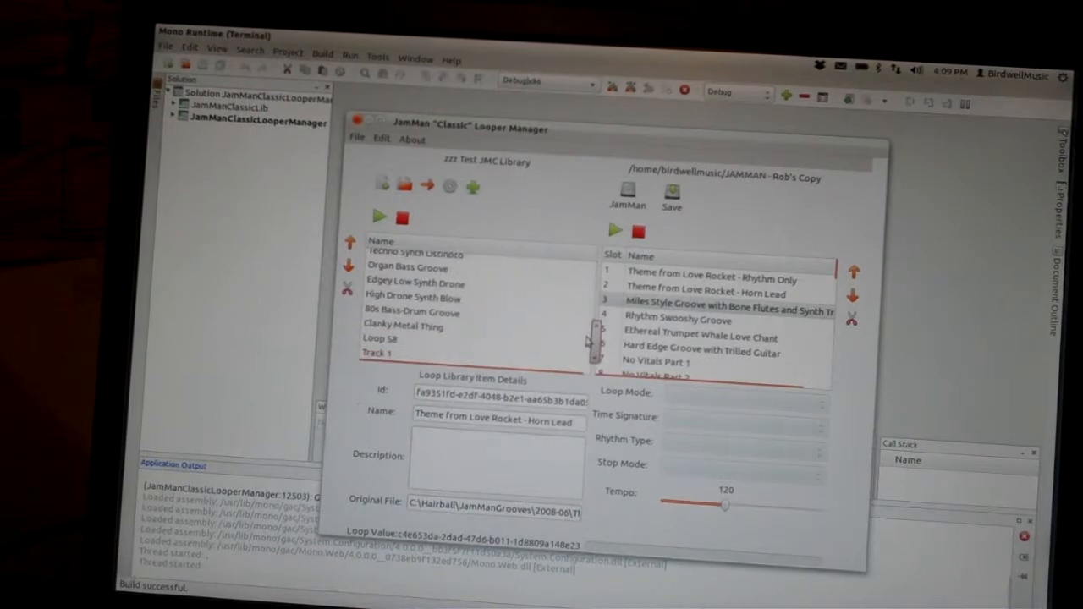
pyautogui.click(411, 301)
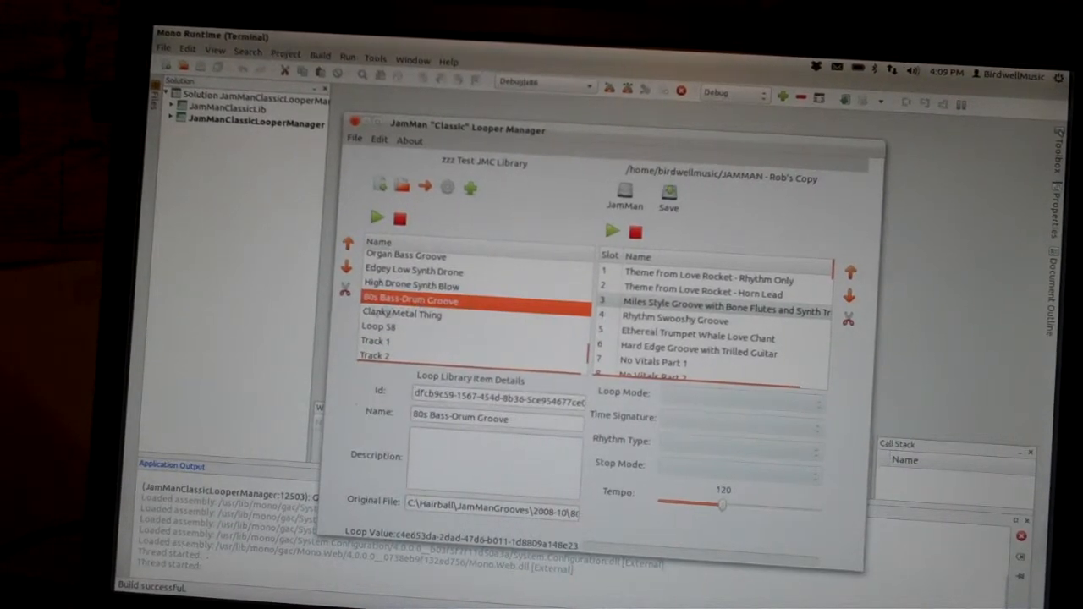
pyautogui.moveTo(499, 327)
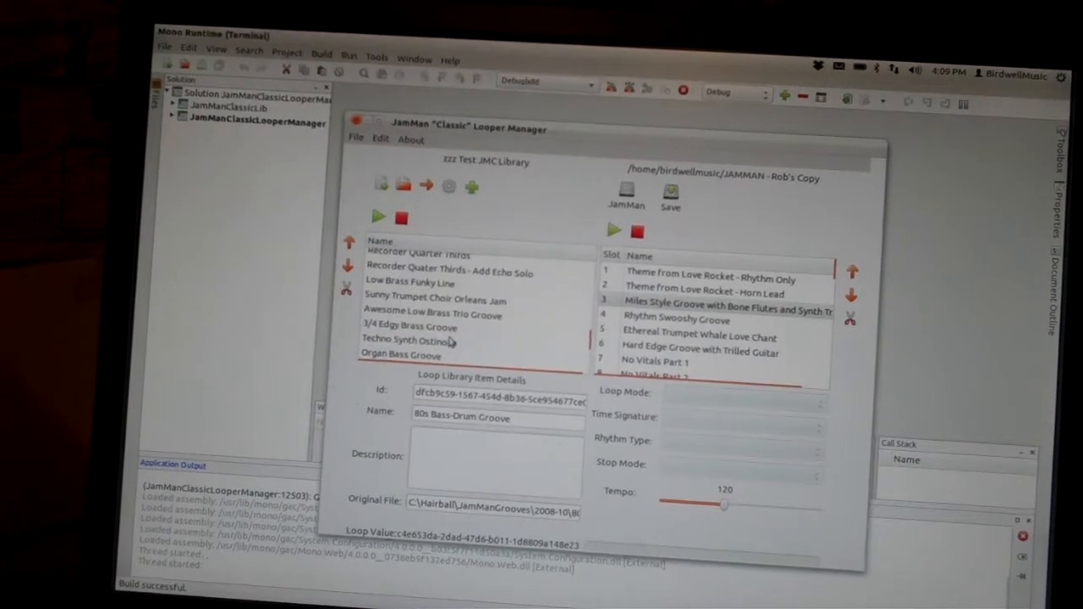
pyautogui.scroll(-3)
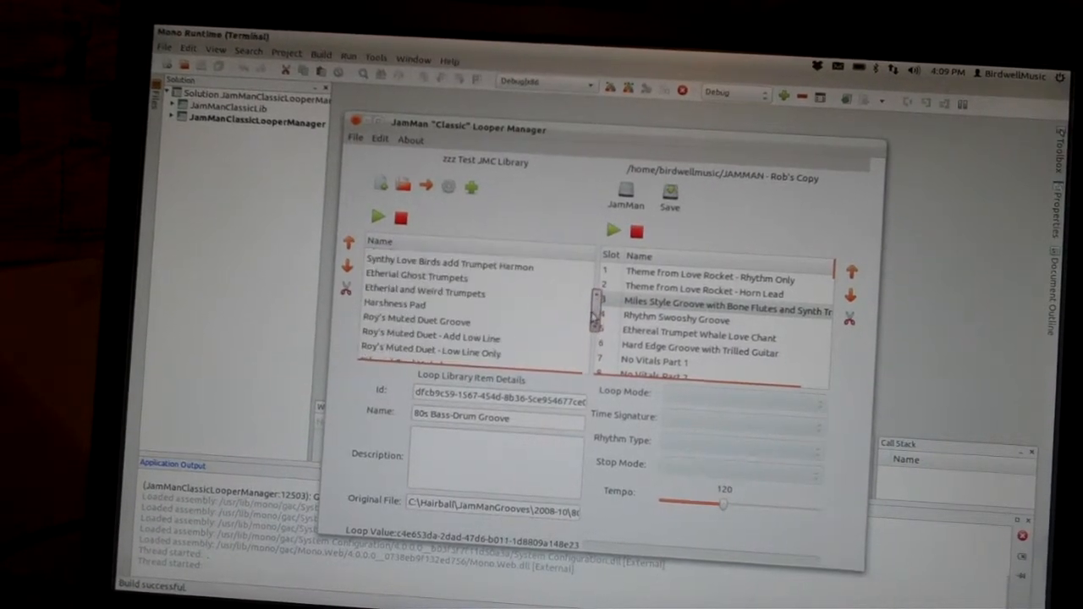
pyautogui.click(395, 304)
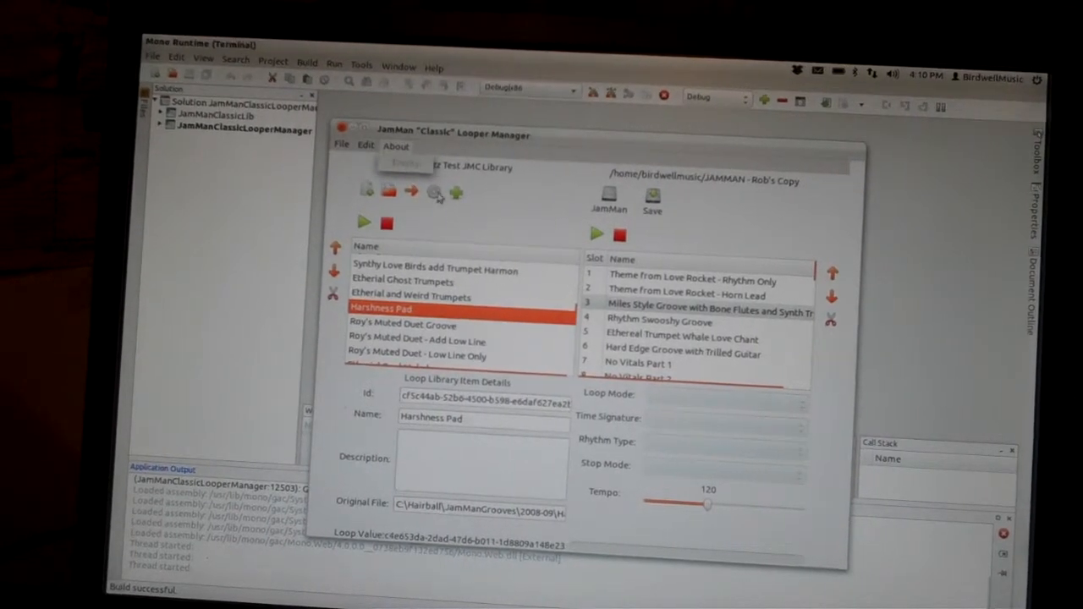
pyautogui.click(433, 192)
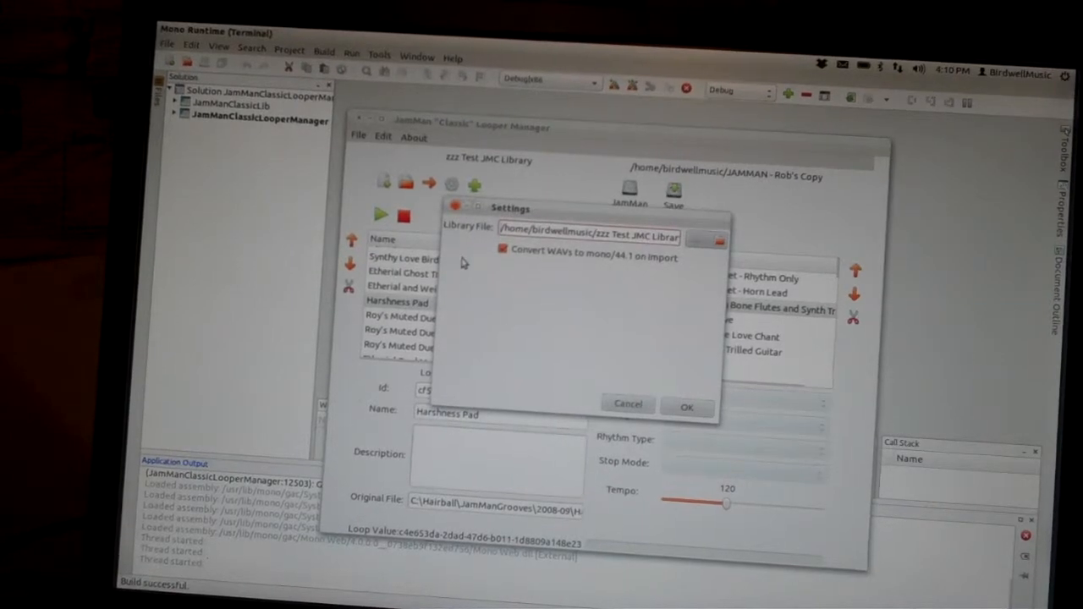
pyautogui.click(501, 258)
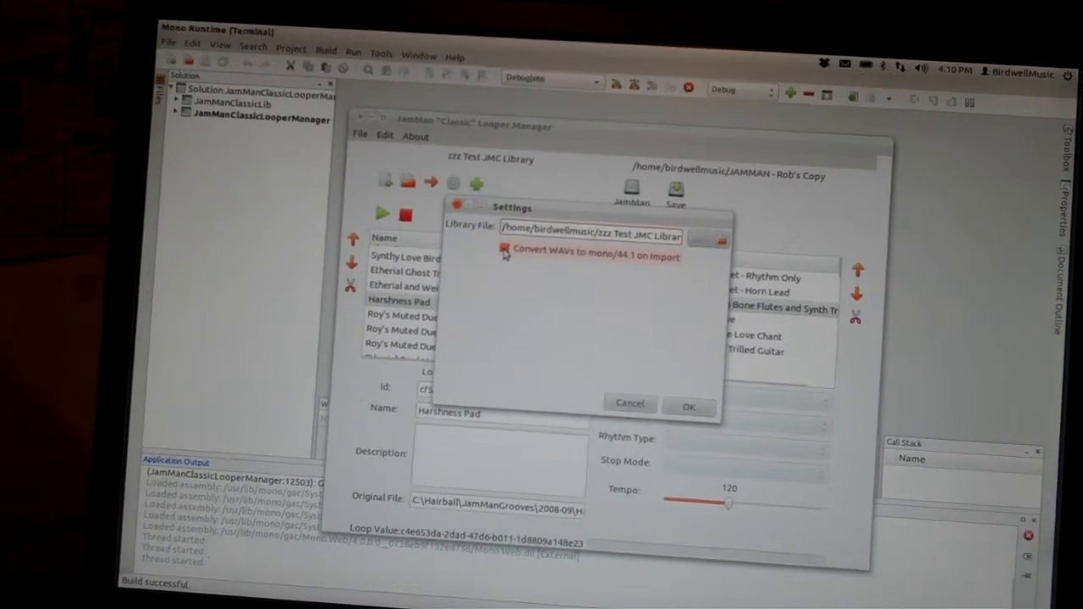
pyautogui.click(506, 257)
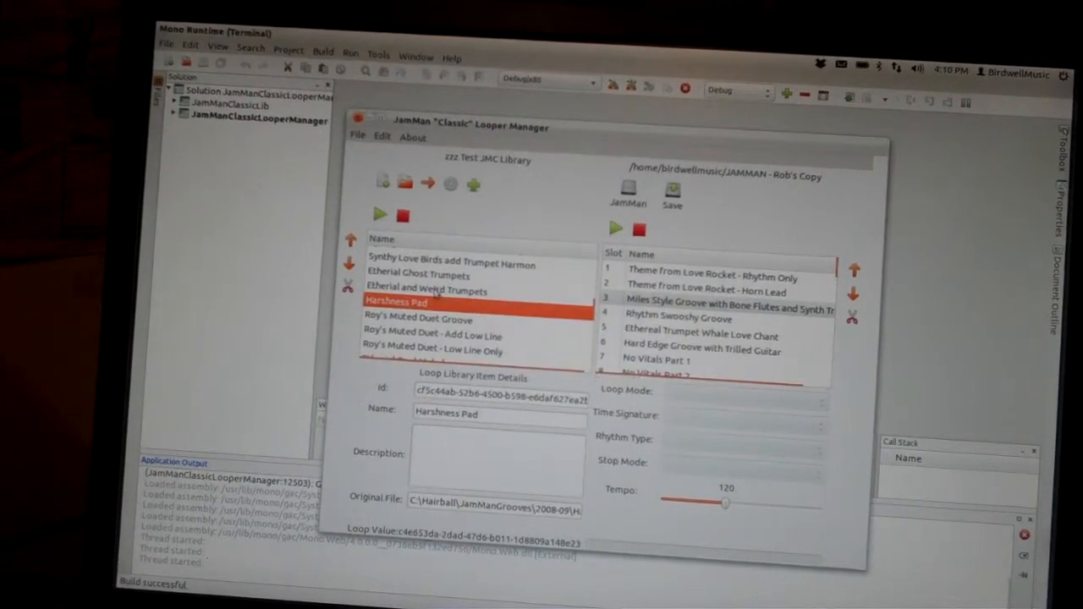
pyautogui.click(444, 286)
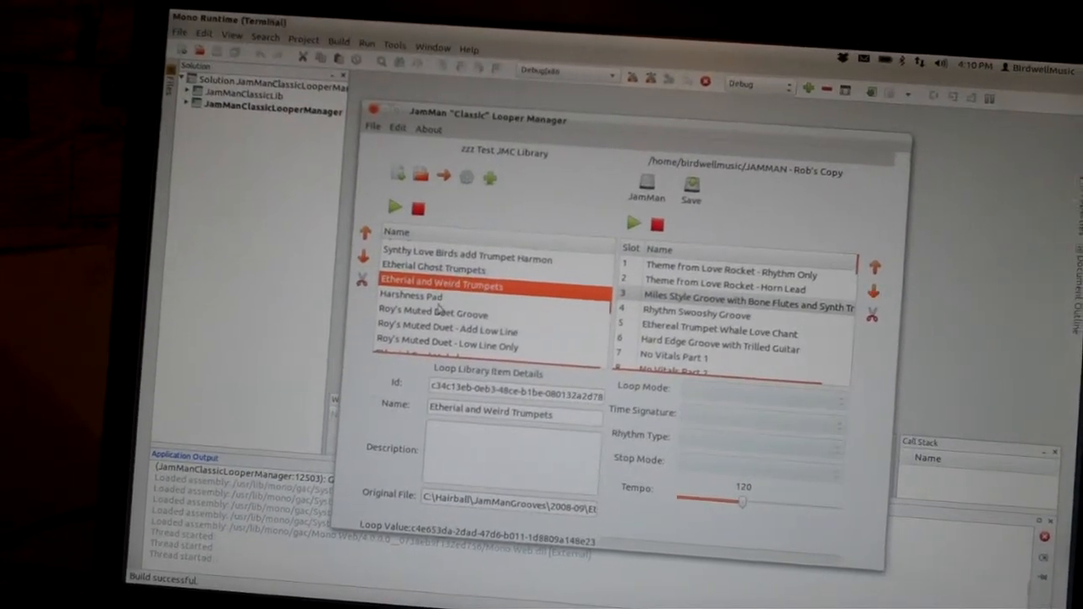
pyautogui.click(434, 265)
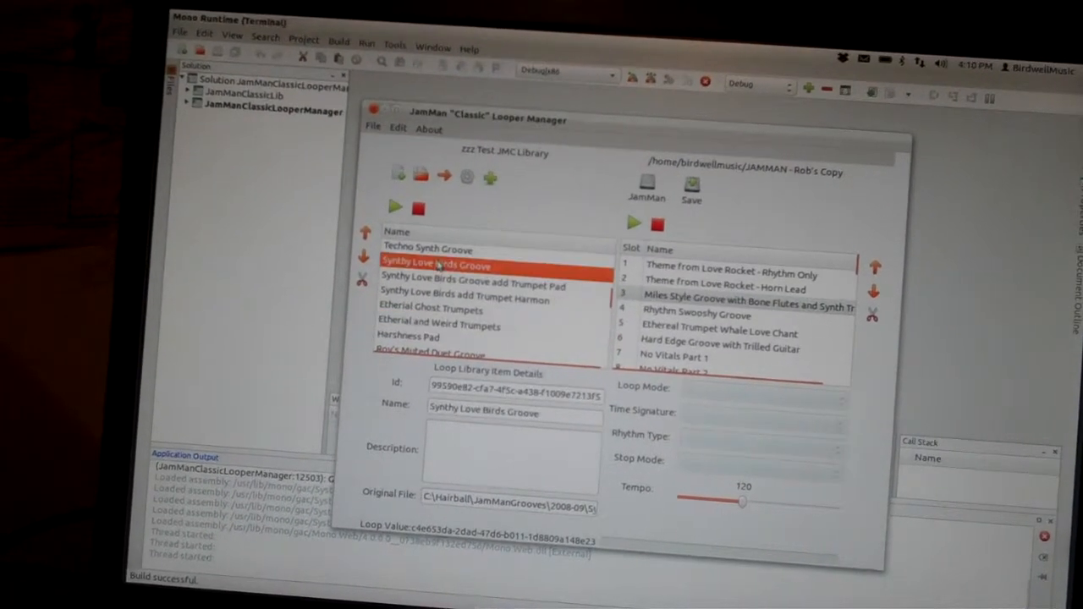